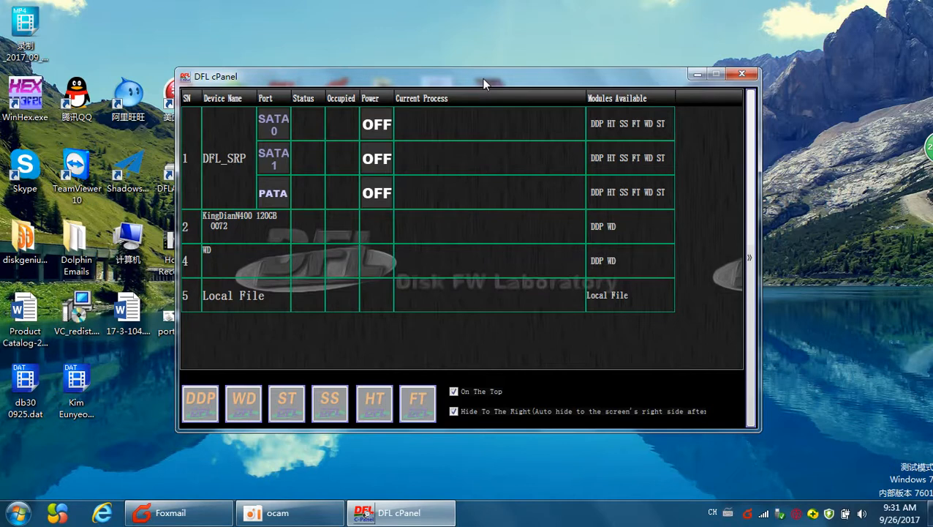
mouse_move(319, 126)
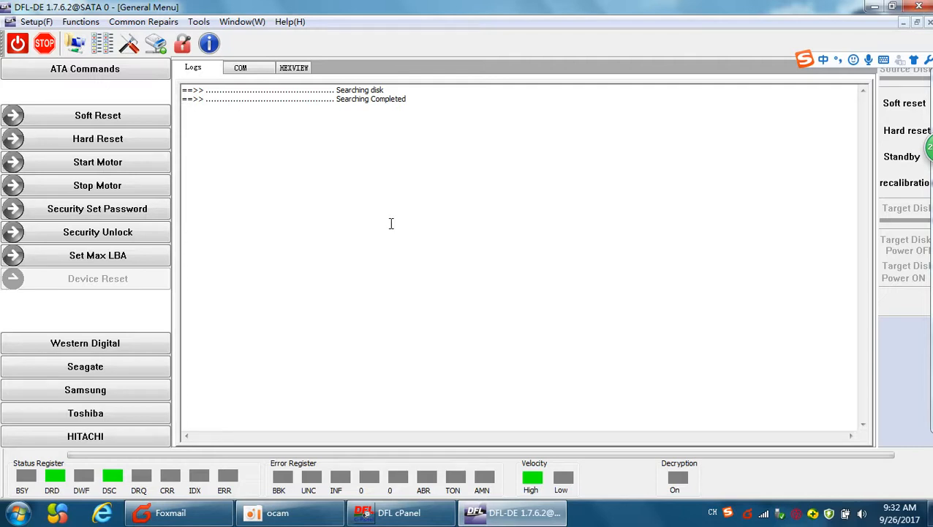
mouse_move(76, 44)
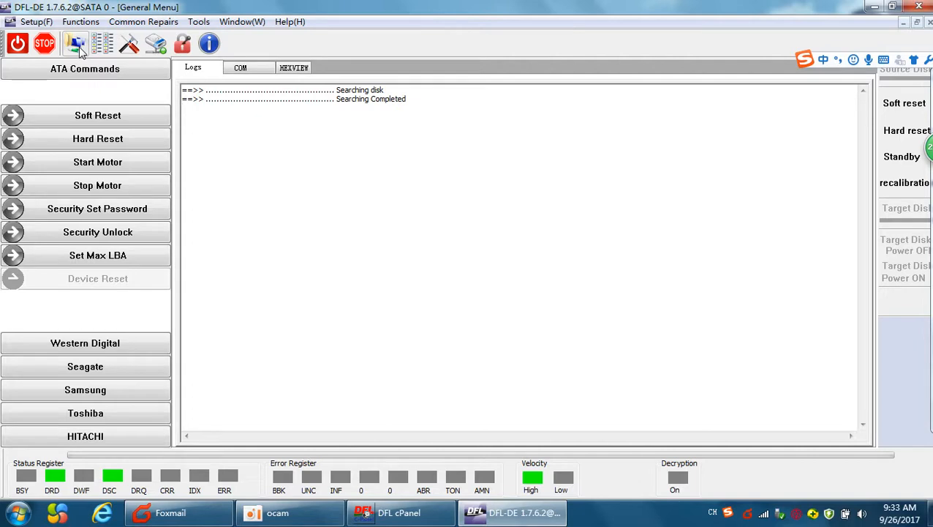
Step: Start a new data recovery task with SATA 0 as the source disk
click(76, 44)
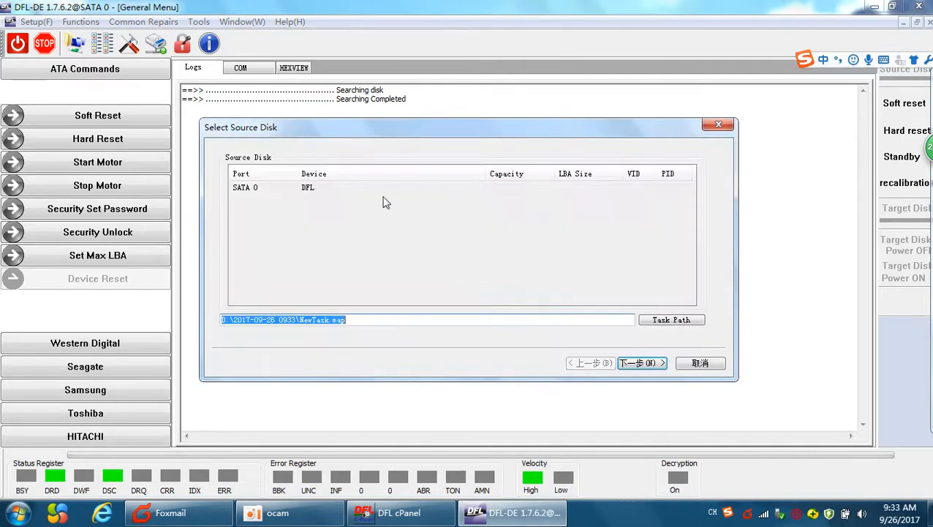
click(641, 363)
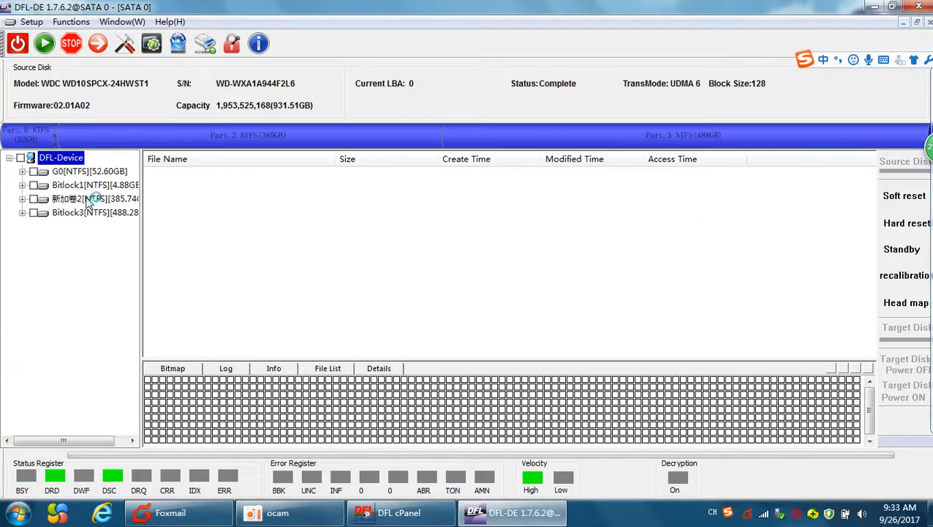
mouse_move(234, 205)
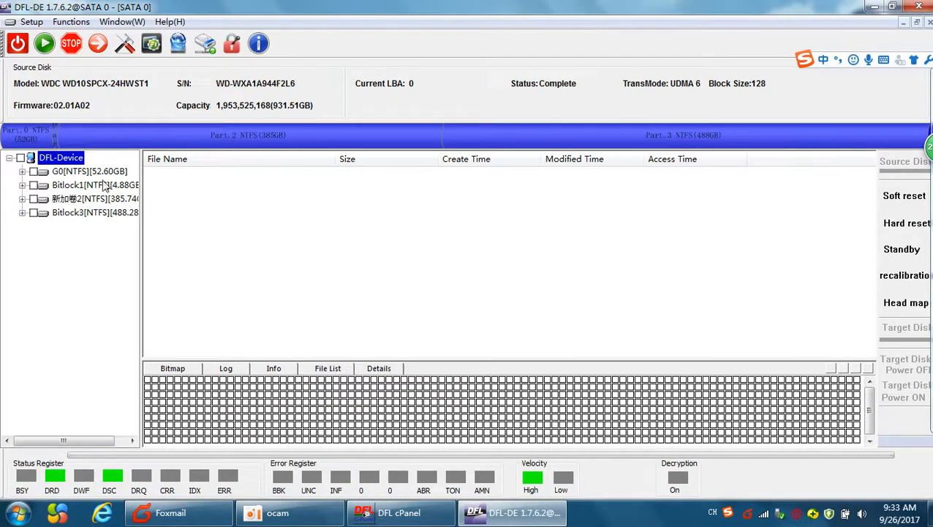
Step: Dismiss the BitLocker prompts for Bitlock1 and Bitlock3, list G0's Root, then select the 385 GB partition
click(90, 171)
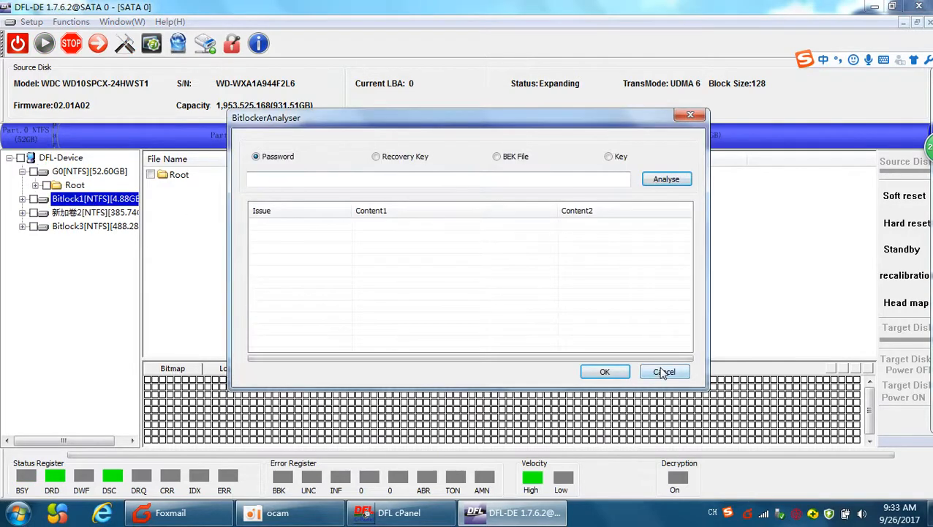
click(664, 371)
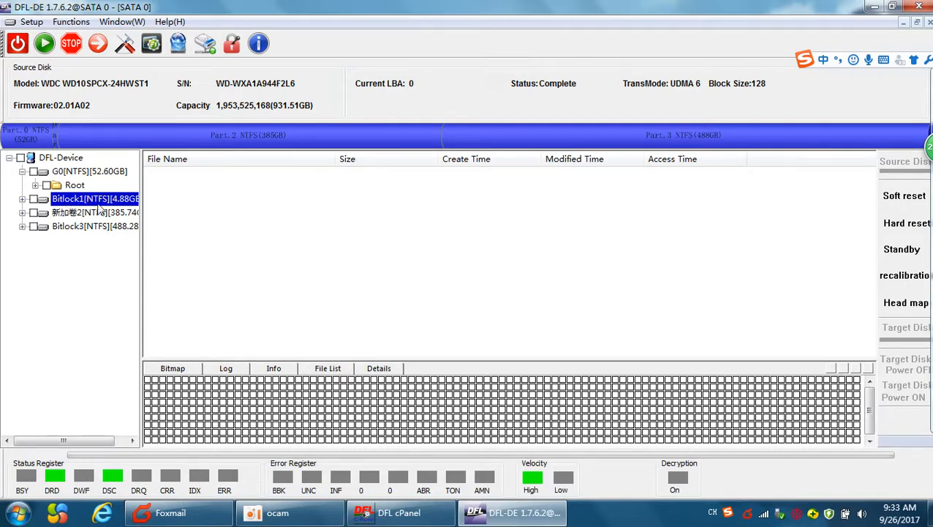
mouse_move(95, 234)
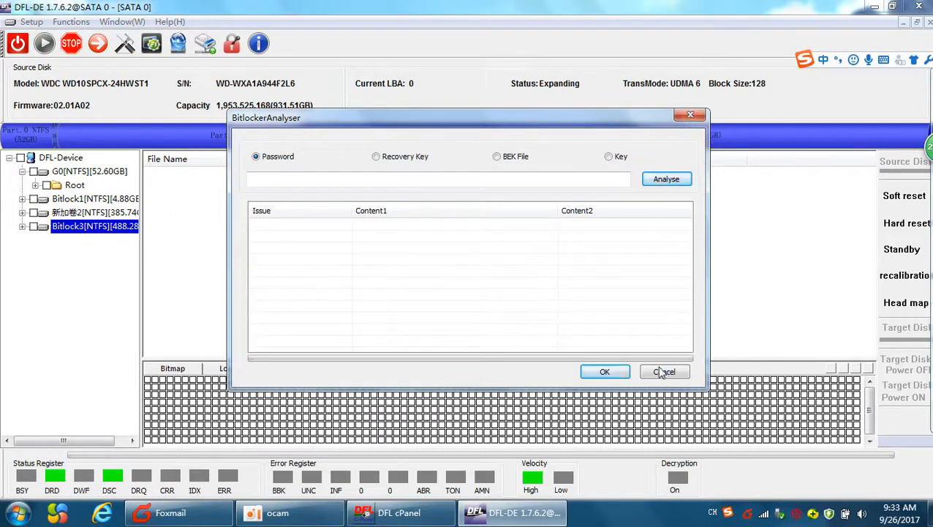
click(664, 372)
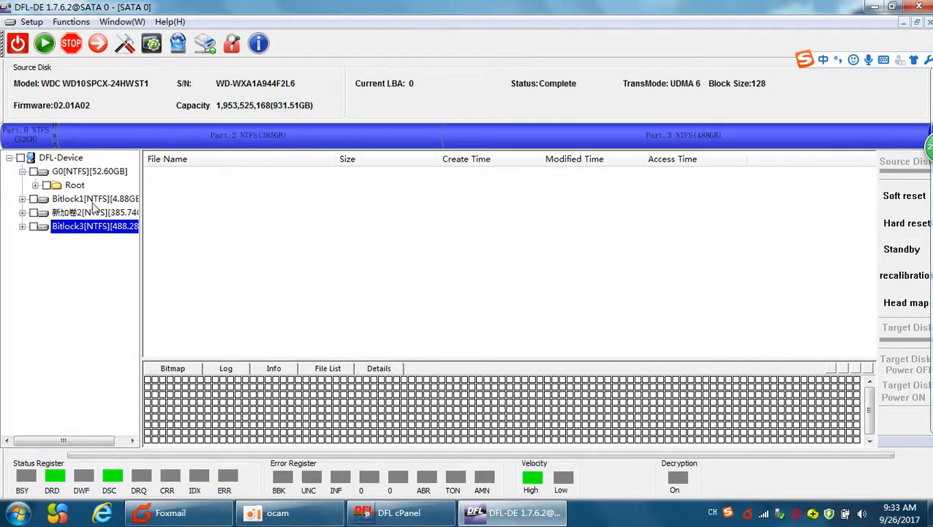
click(95, 212)
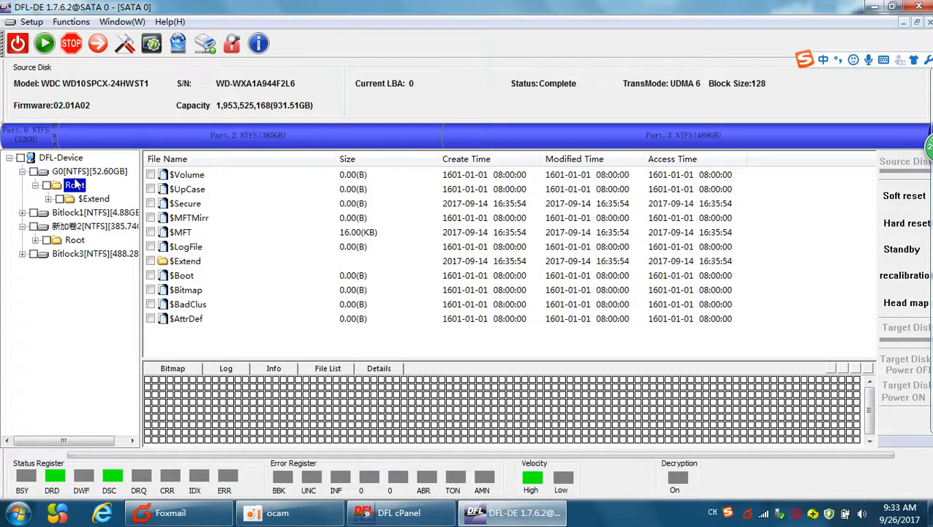
click(75, 240)
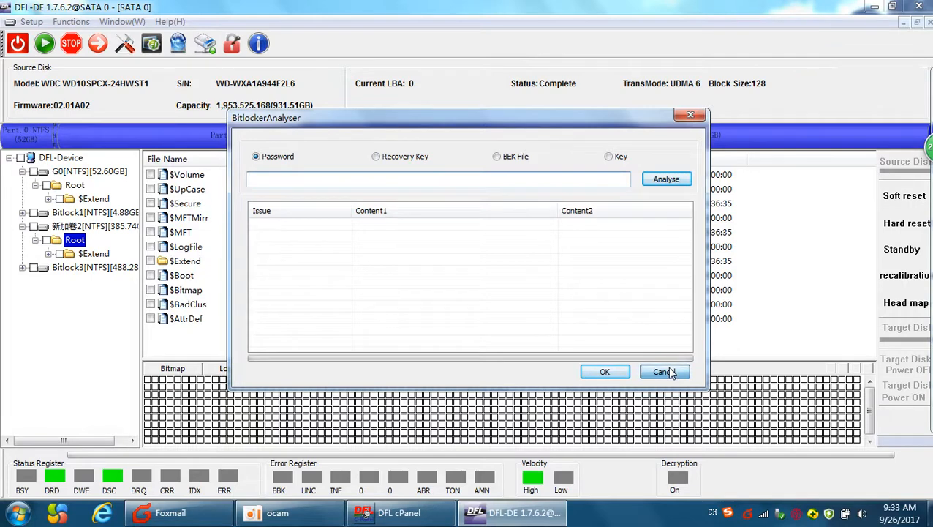
click(663, 372)
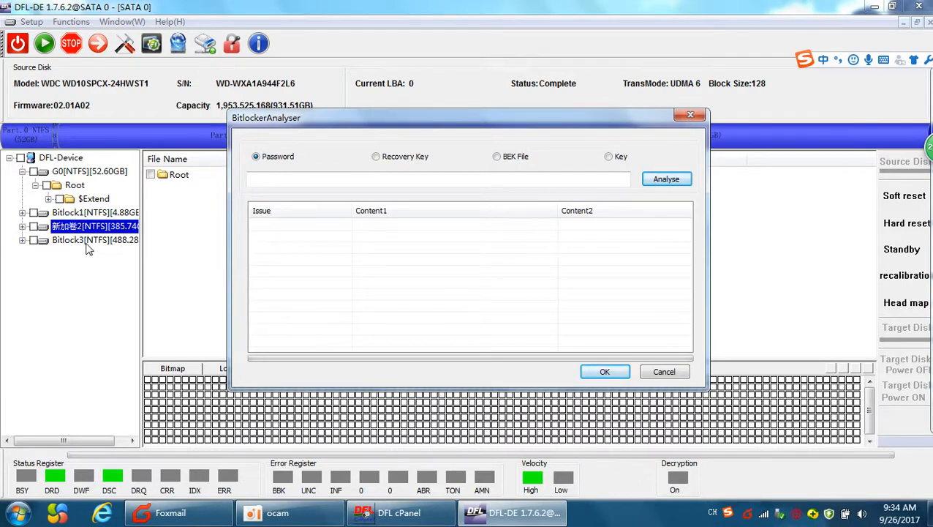
click(435, 179)
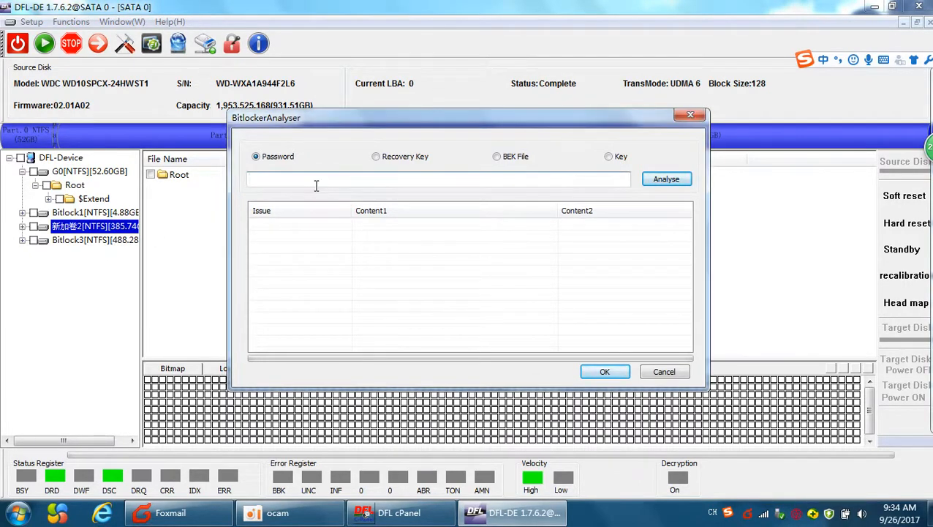
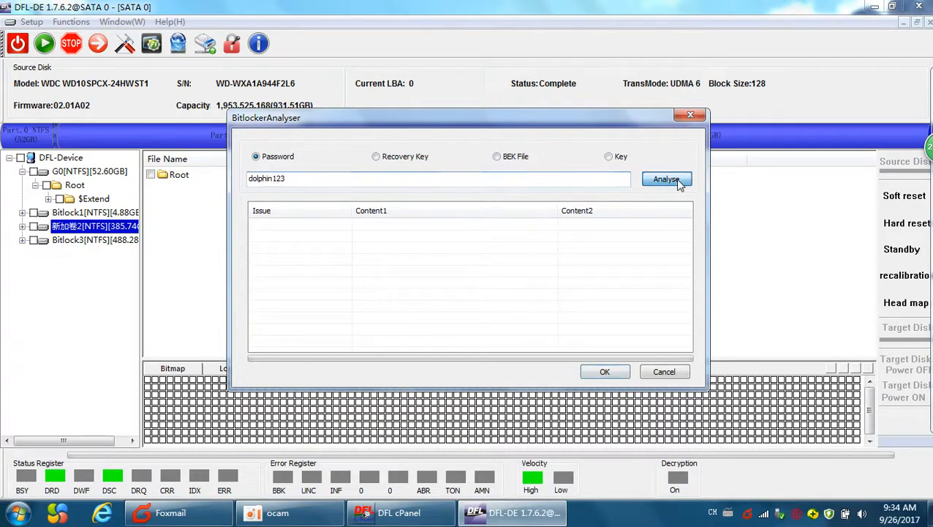
Step: Run Analyse so the BitLocker password is processed for the partition
click(665, 178)
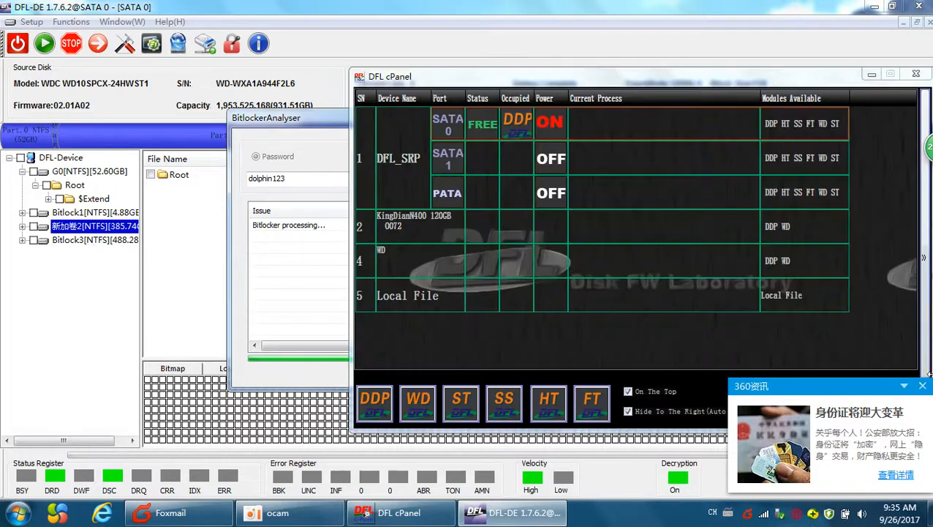
click(922, 386)
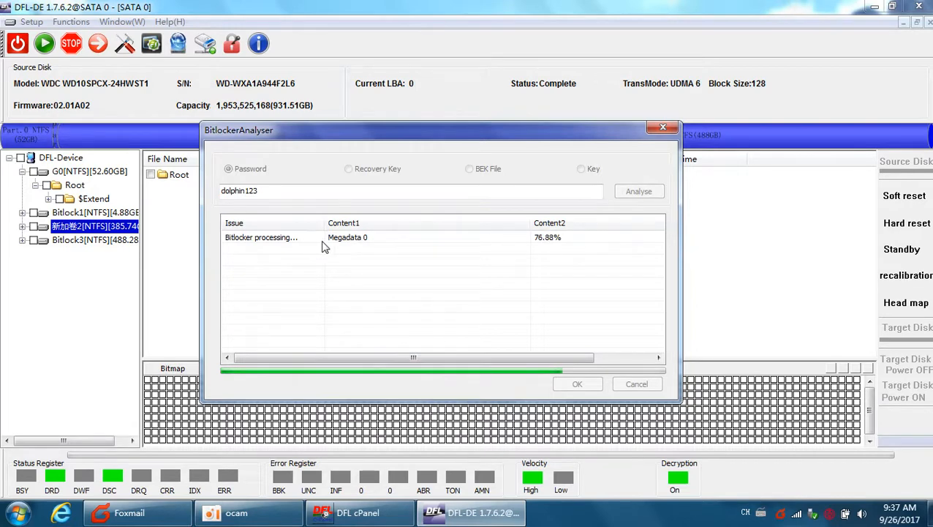
mouse_move(552, 247)
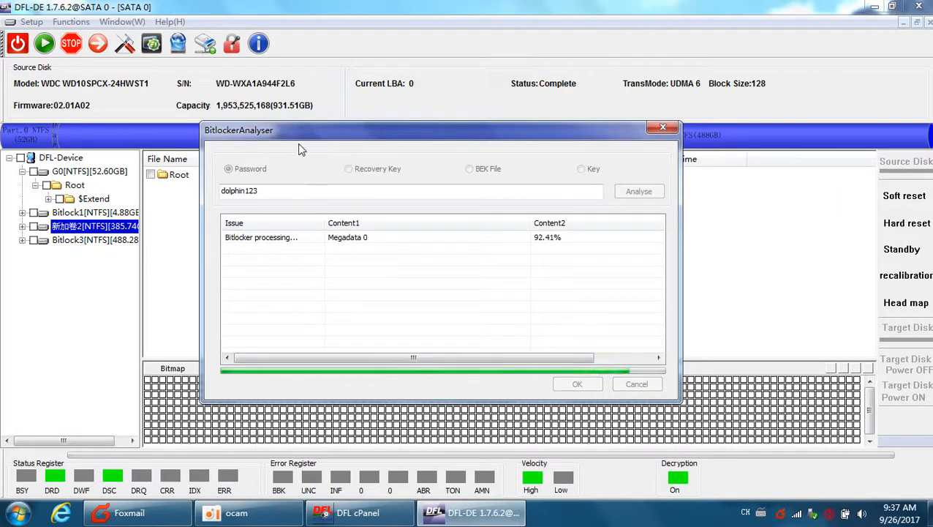
mouse_move(243, 68)
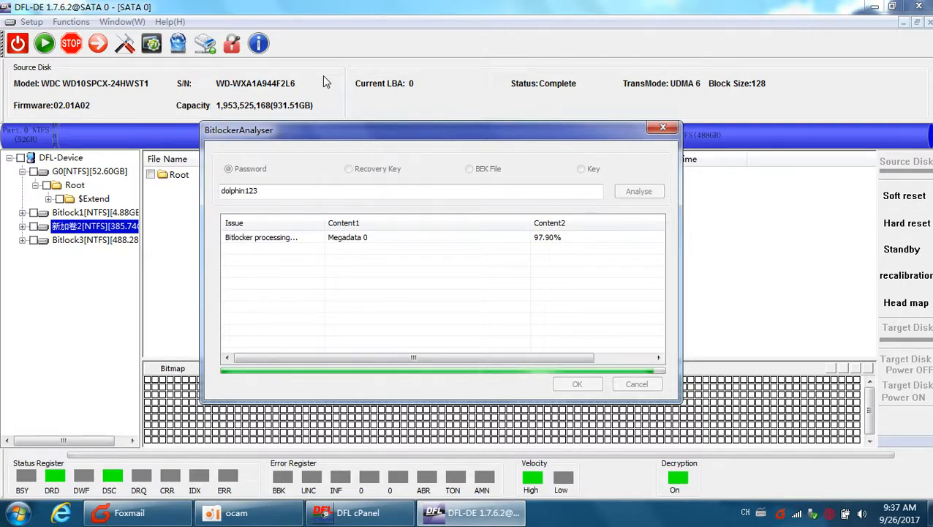
mouse_move(366, 79)
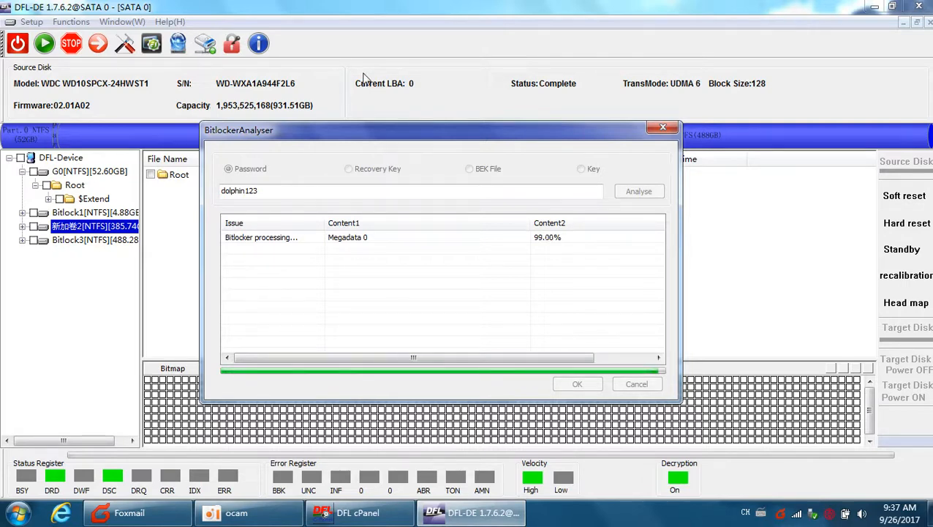
mouse_move(547, 271)
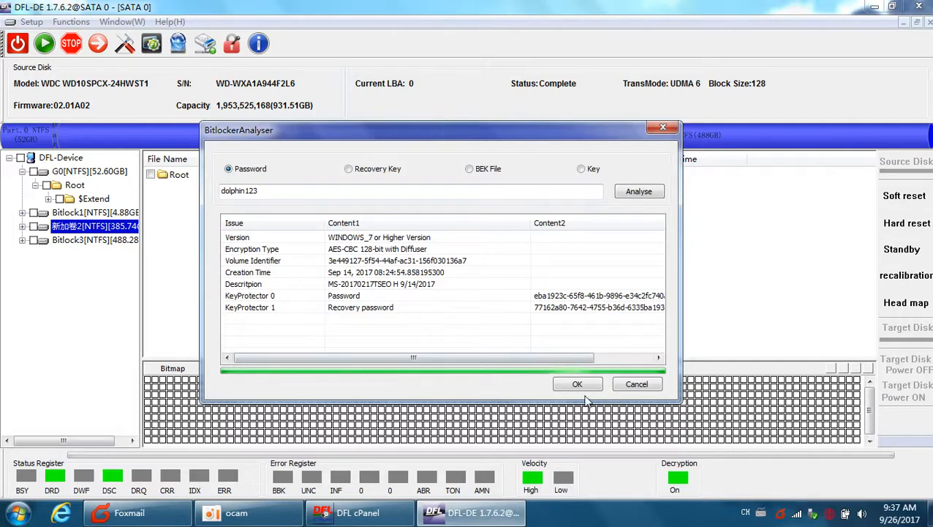
Step: Confirm the password key protector result with OK, closing the analyser
click(577, 383)
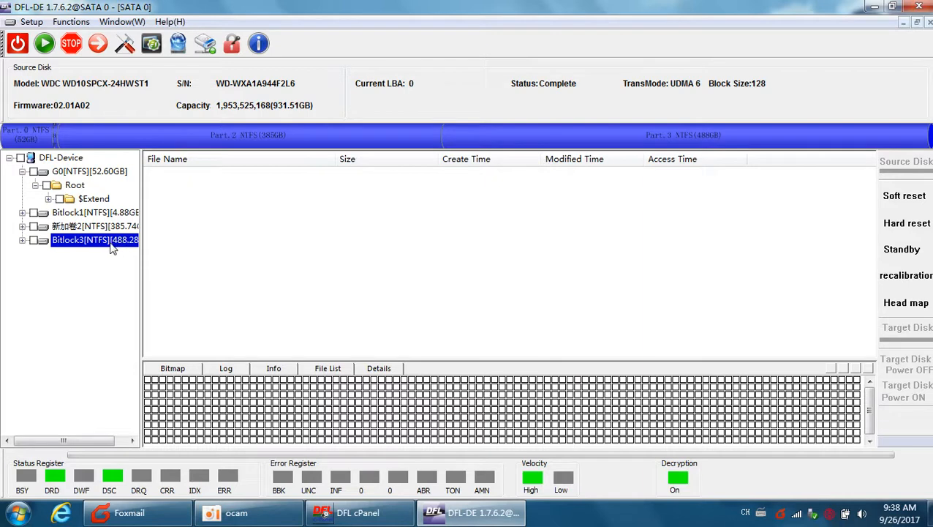
mouse_move(69, 253)
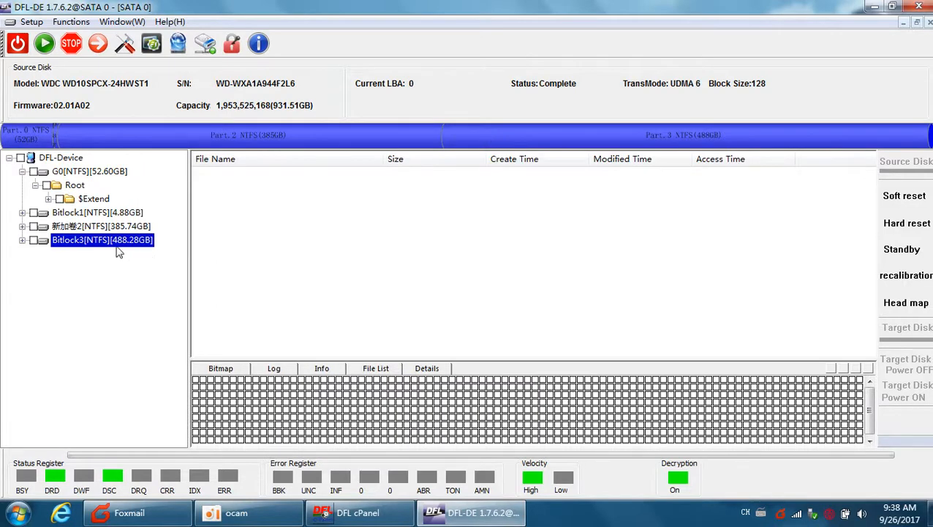
mouse_move(102, 243)
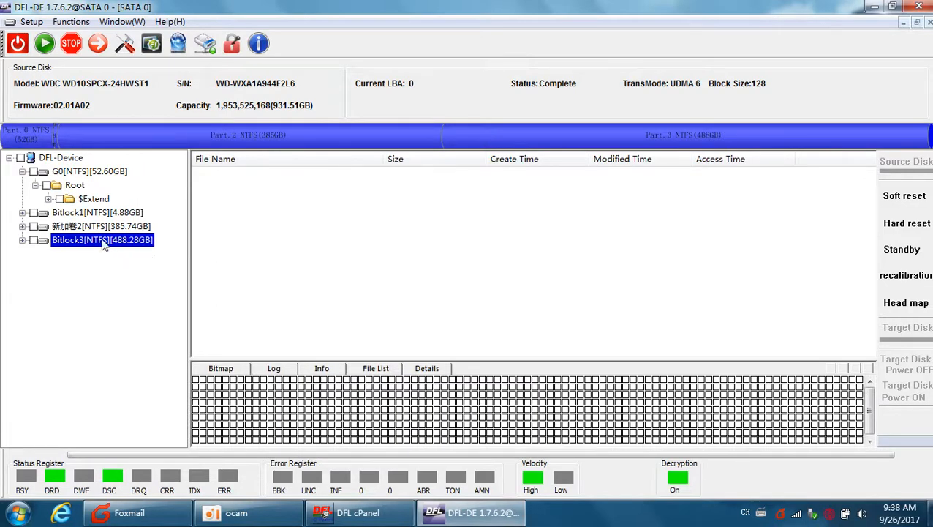
mouse_move(87, 248)
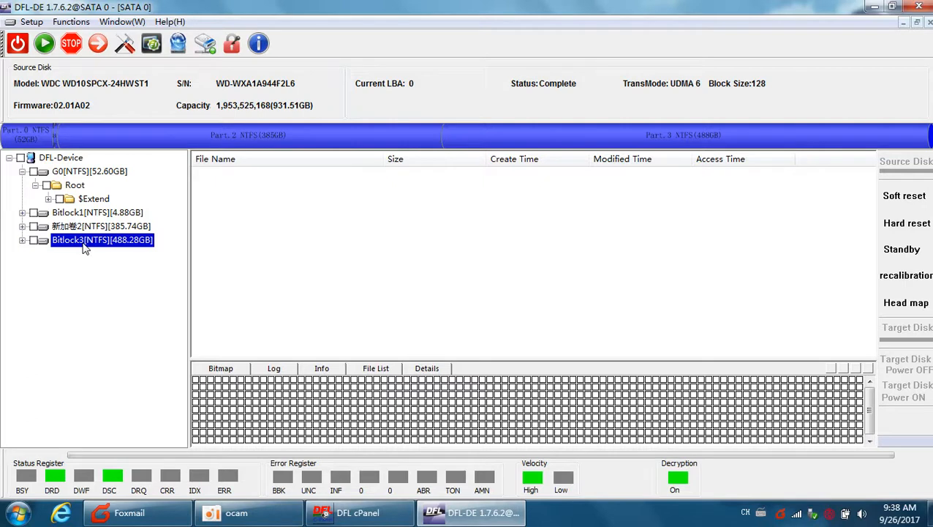
Step: Bring up the partition actions menu on Bitlock3 to refresh the tree view
right_click(102, 239)
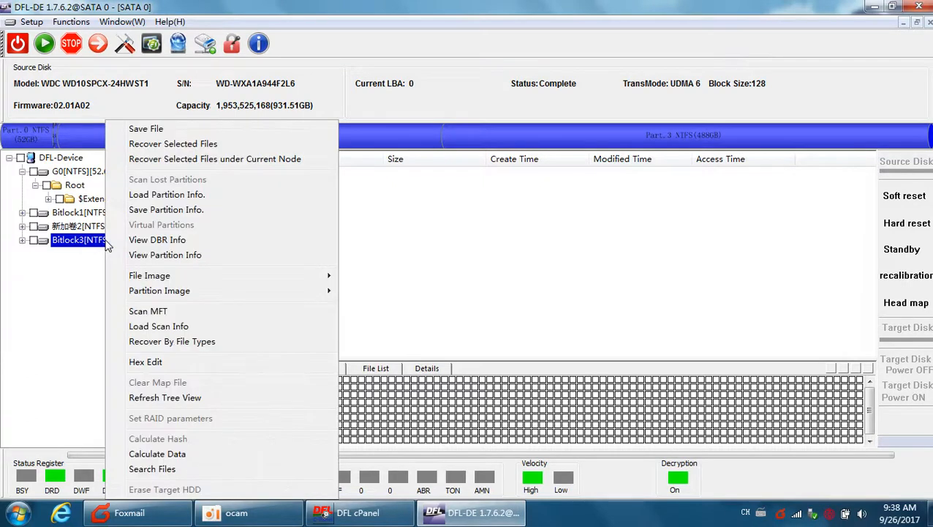
mouse_move(78, 251)
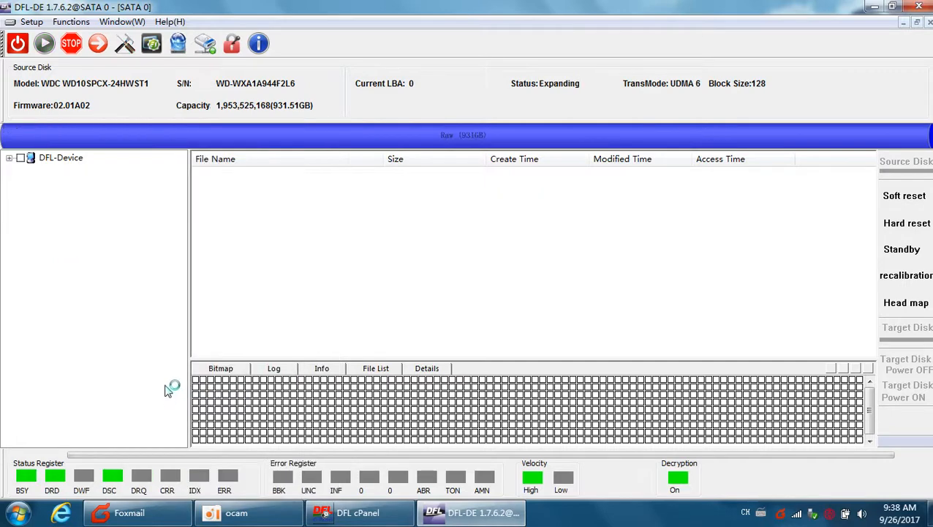
mouse_move(85, 199)
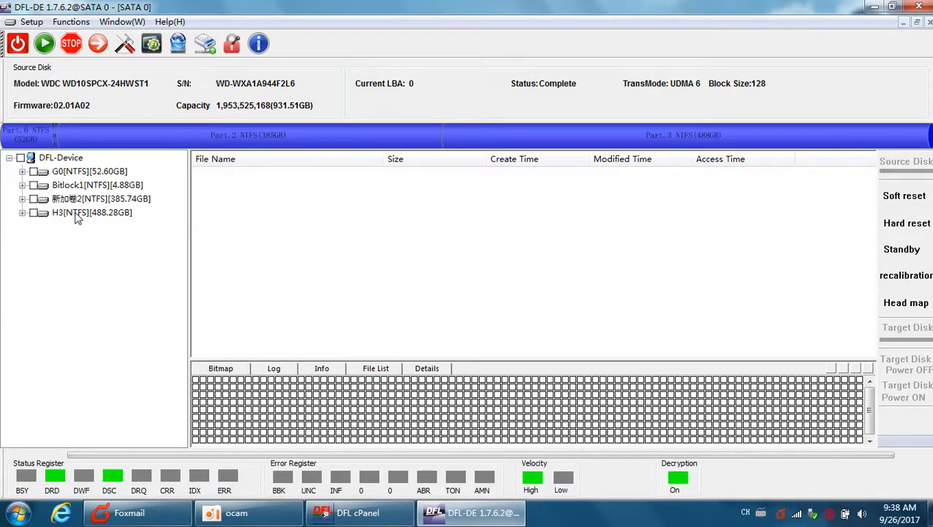
mouse_move(111, 222)
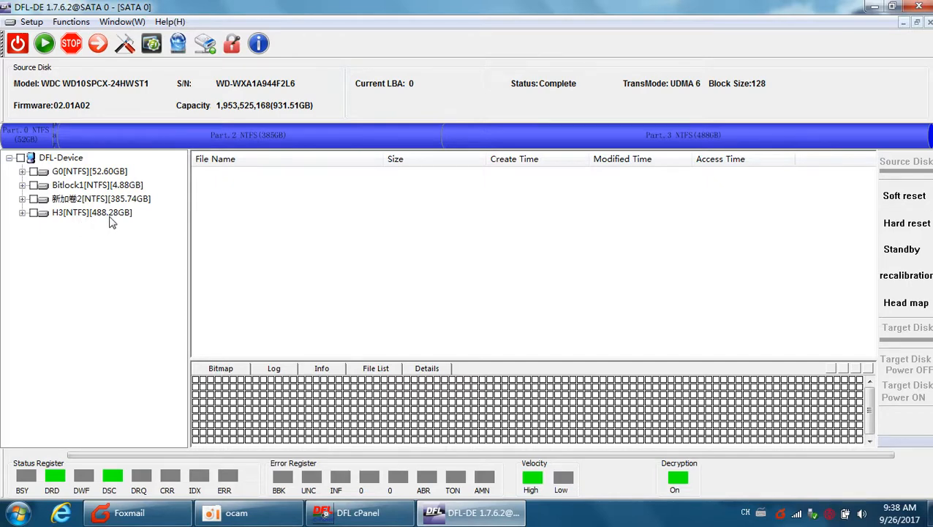
Step: Expand H3 and show its Root listing with Packing list 0914.docx and Commercial Invoice
click(91, 213)
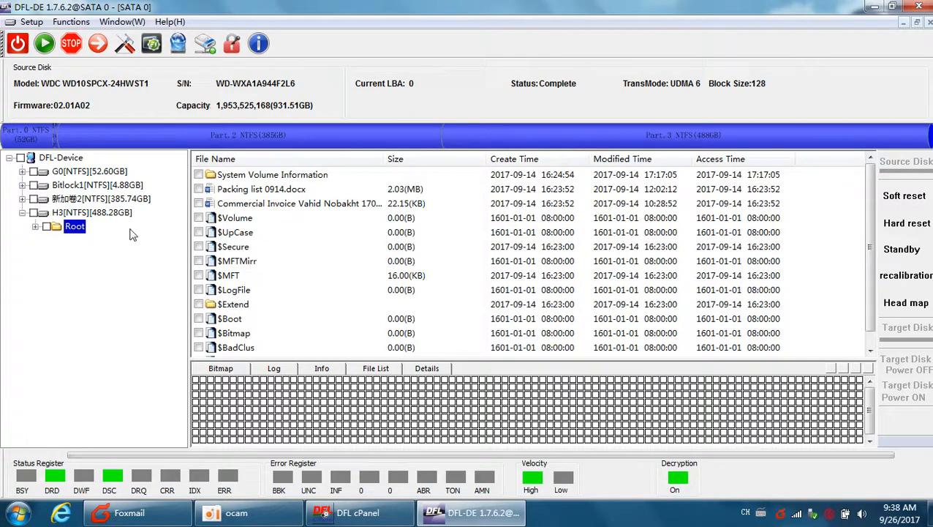
click(91, 212)
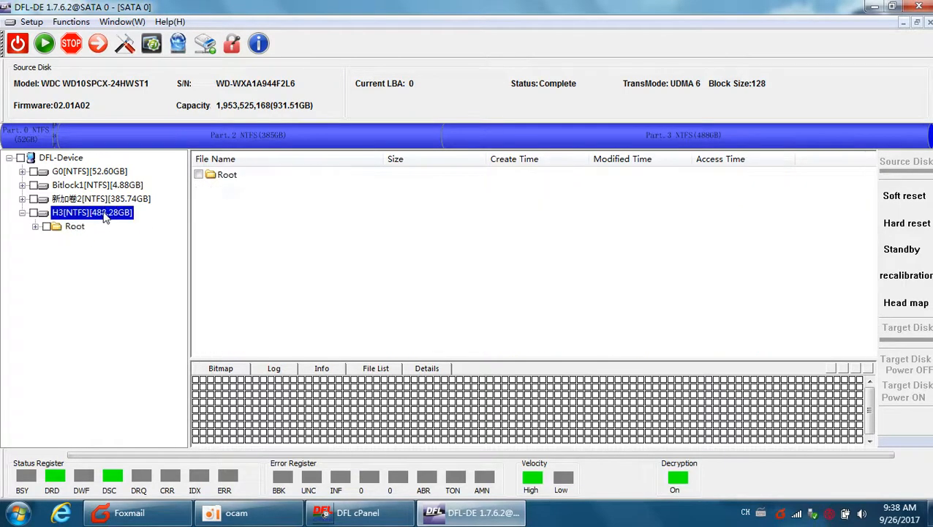
click(75, 225)
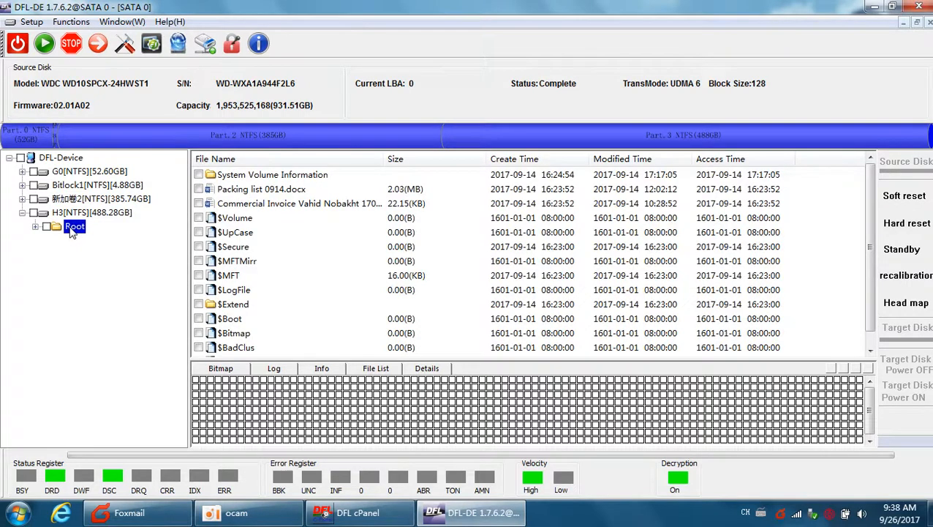
click(90, 212)
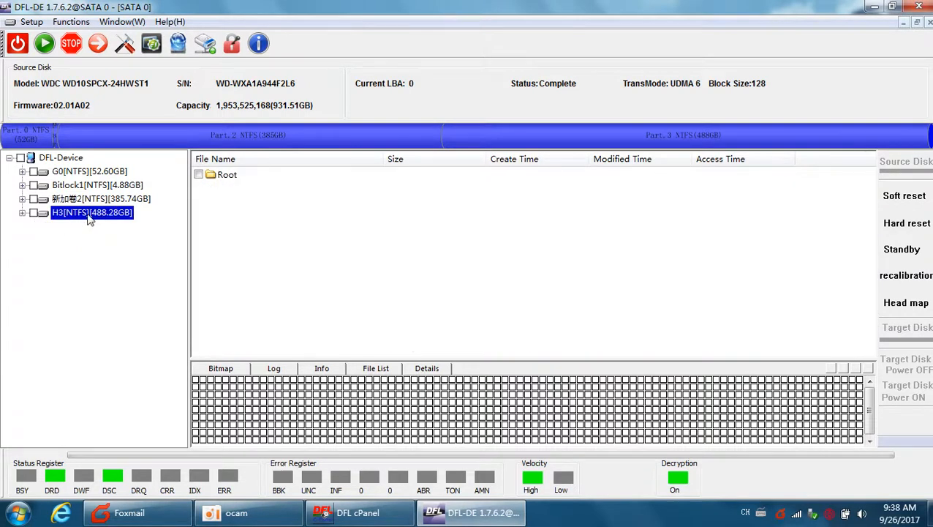
click(22, 212)
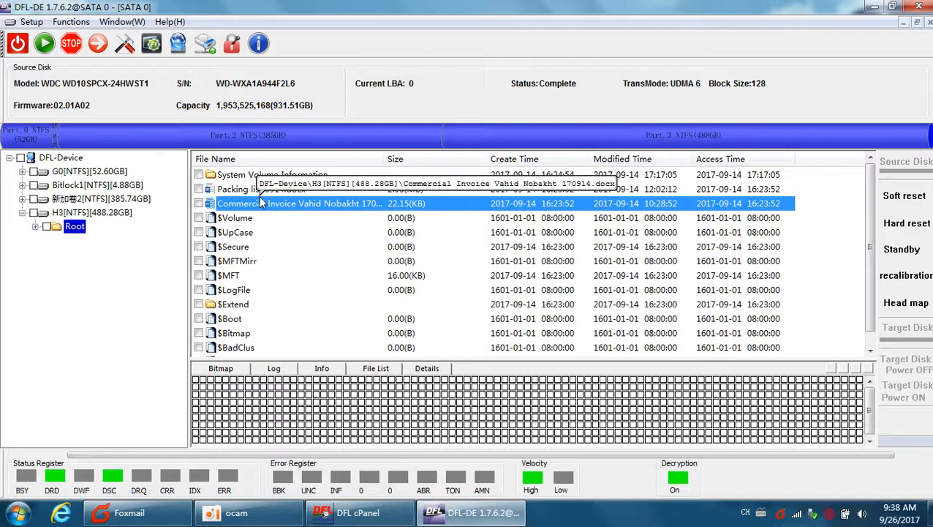
click(272, 174)
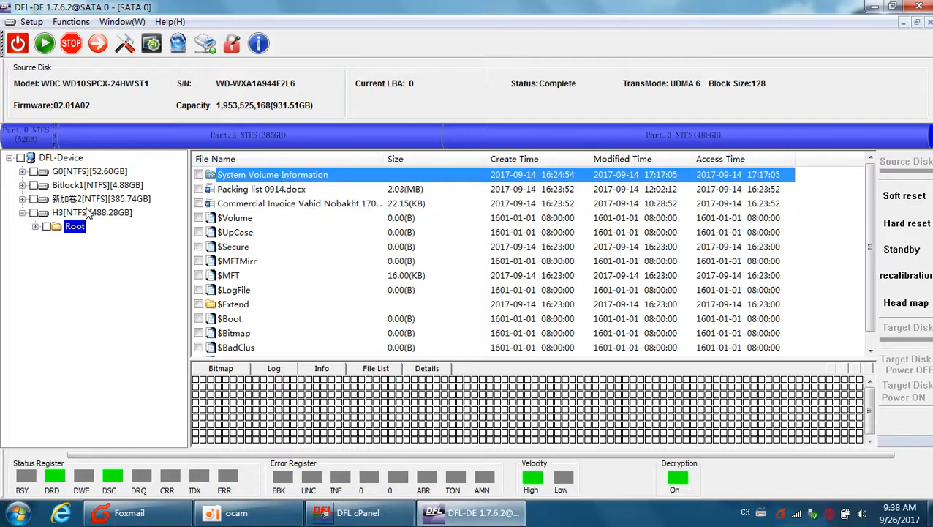
click(90, 212)
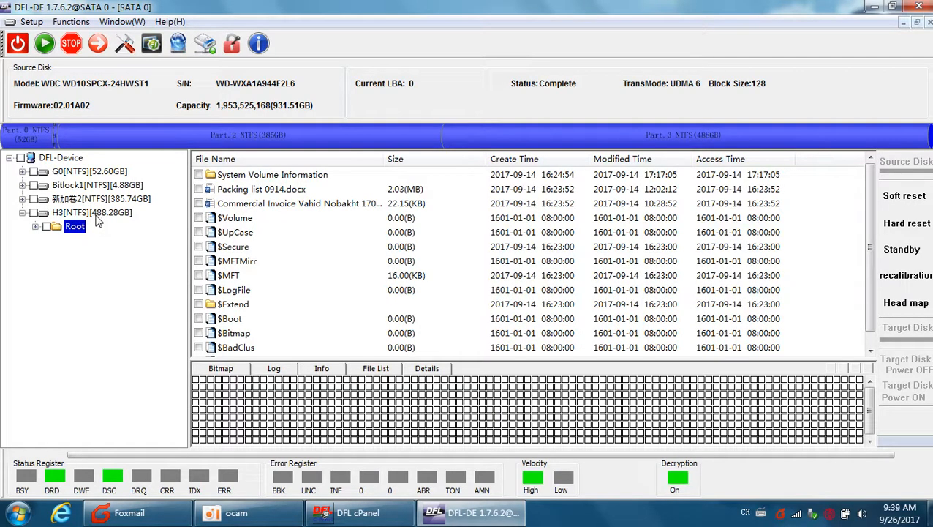
Step: Tick the two .docx files and bring up Save File from the selection's menu
click(260, 189)
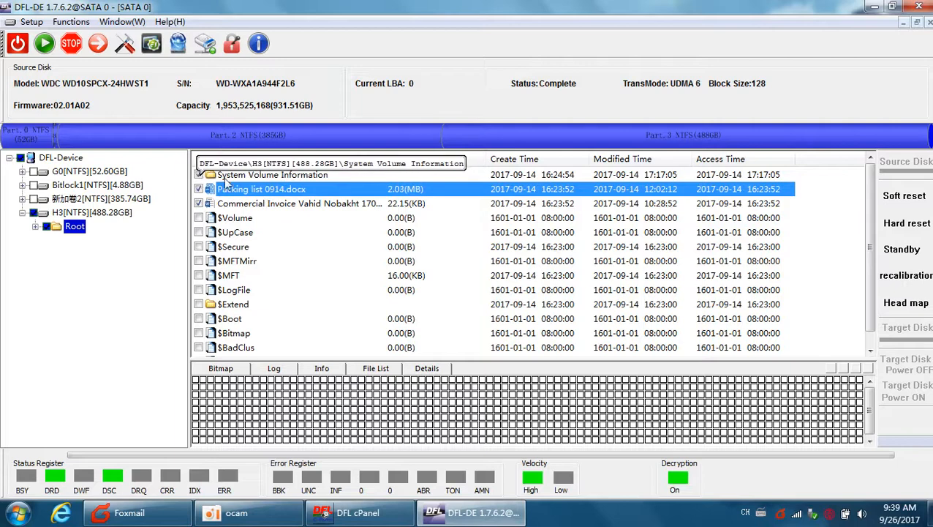
right_click(261, 188)
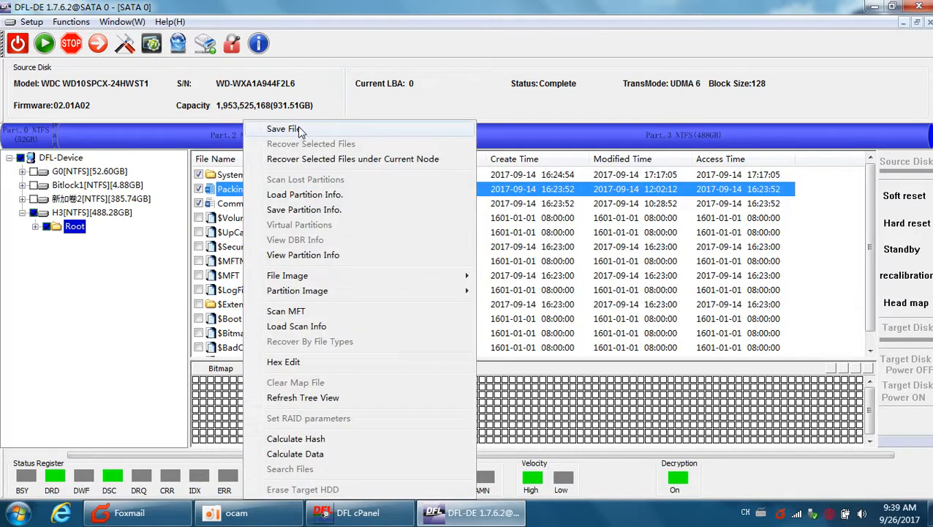
mouse_move(293, 158)
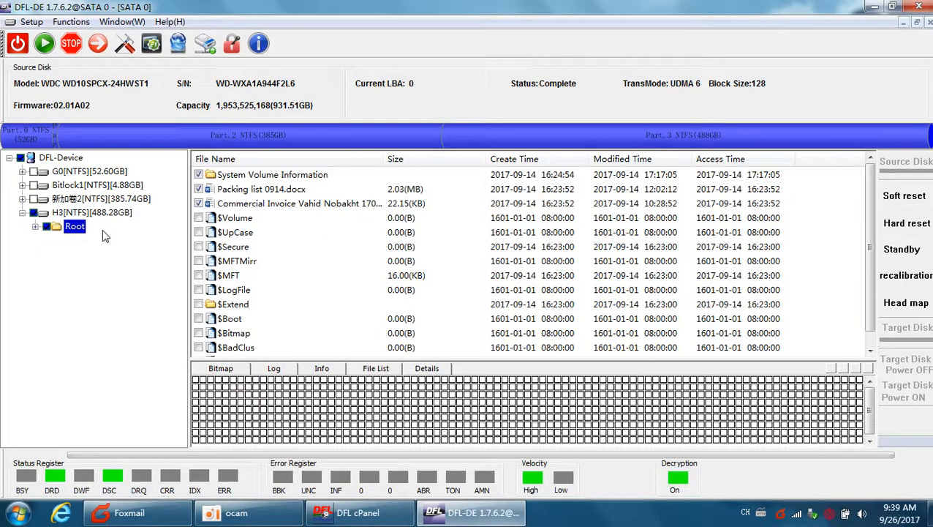
mouse_move(99, 219)
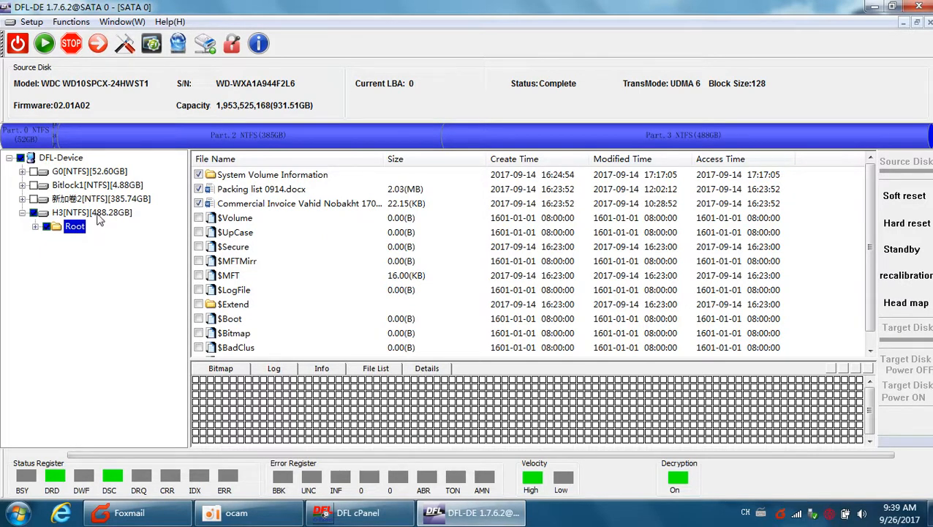